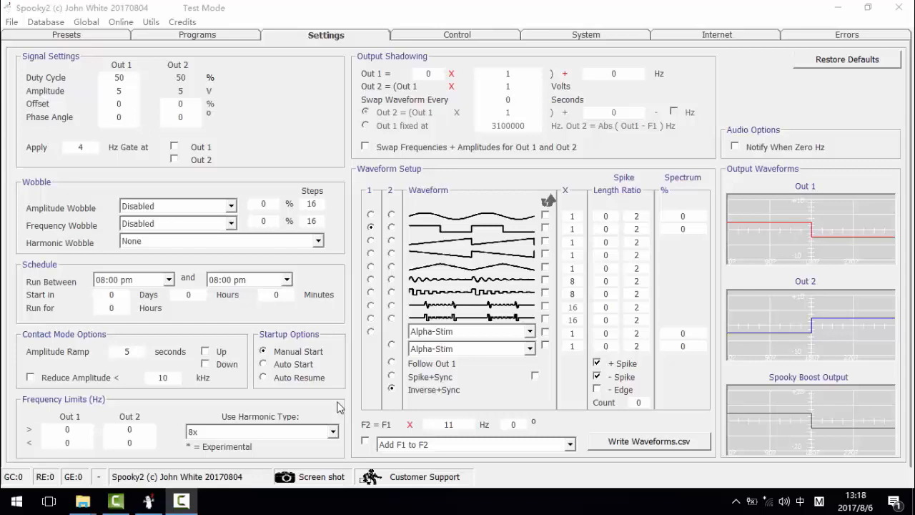
{"action": "mouse_move", "coordinate": [223, 409]}
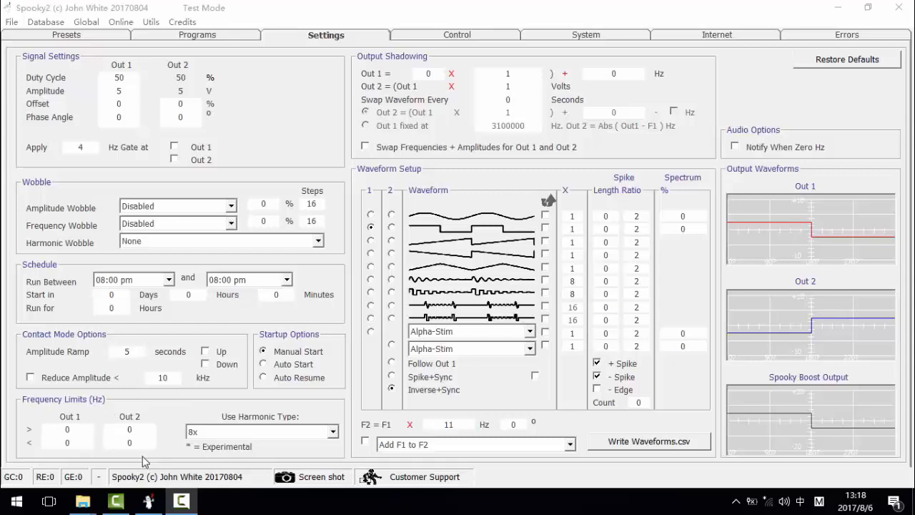
{"action": "mouse_move", "coordinate": [202, 423]}
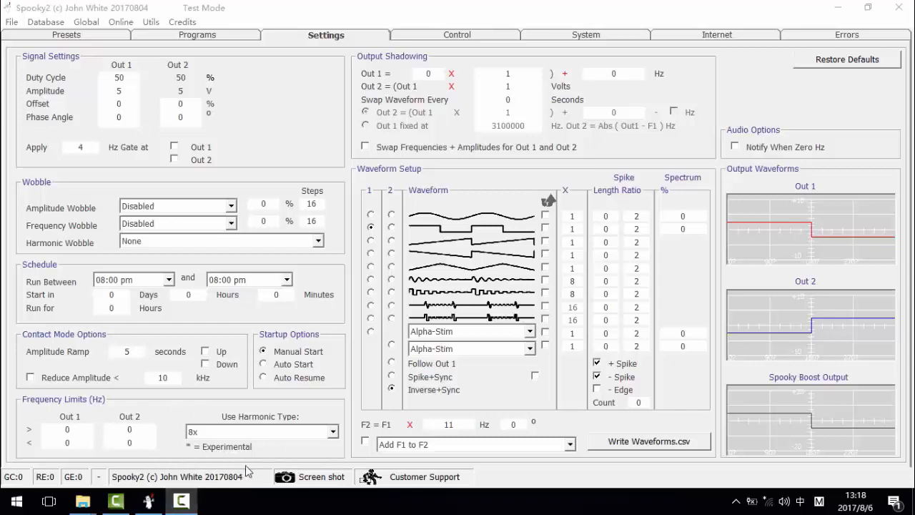
{"action": "mouse_move", "coordinate": [255, 469]}
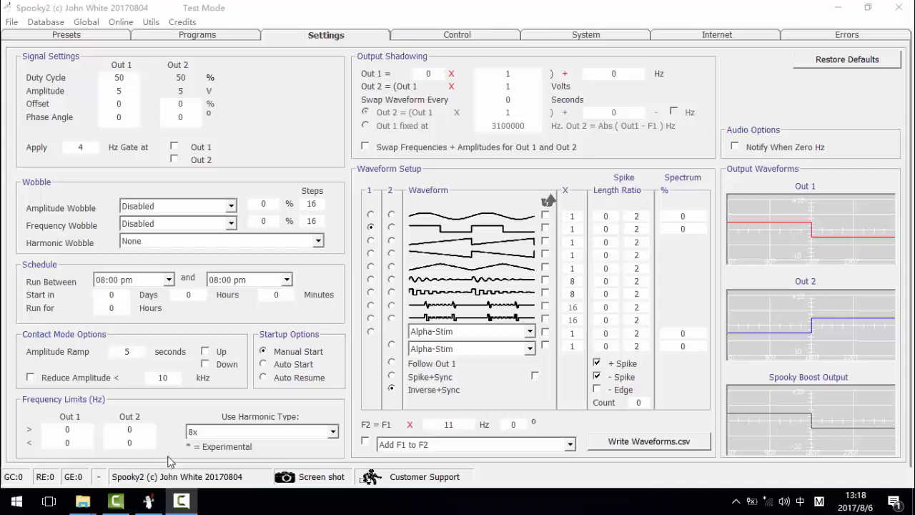
{"action": "mouse_move", "coordinate": [207, 426]}
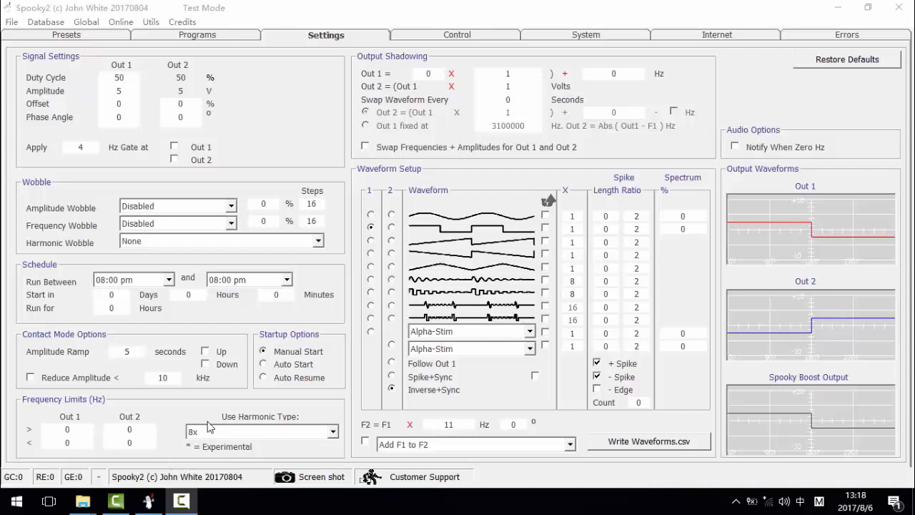
Step: Load the Killing (R) - JW remote shell preset and show the Programs database
{"action": "left_click", "coordinate": [69, 34]}
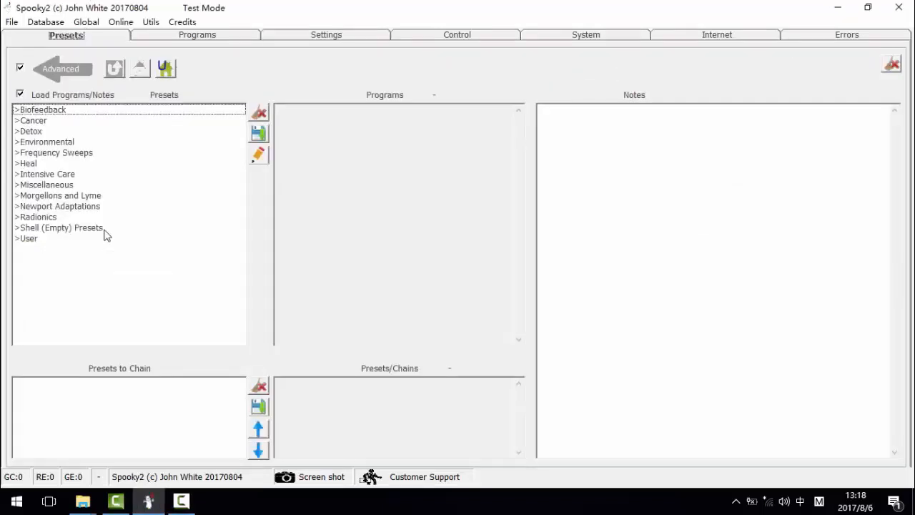
{"action": "double_click", "coordinate": [60, 227]}
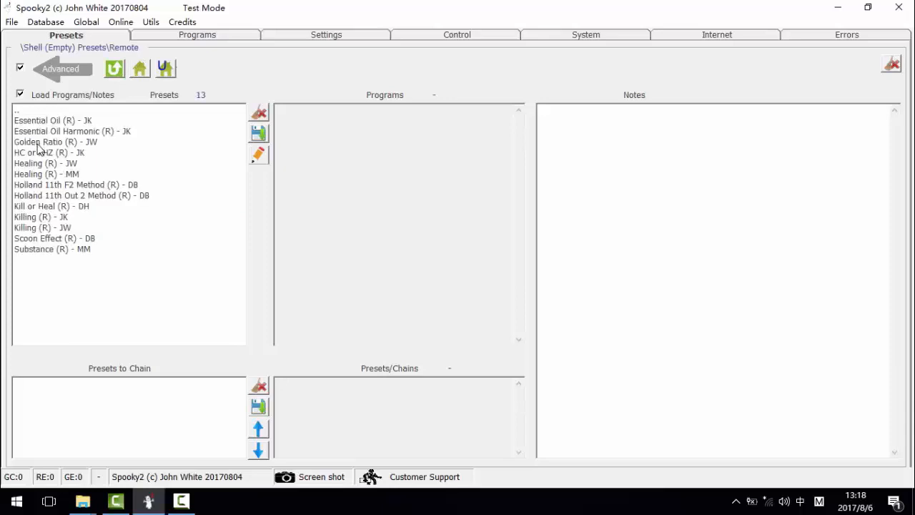
{"action": "mouse_move", "coordinate": [64, 222]}
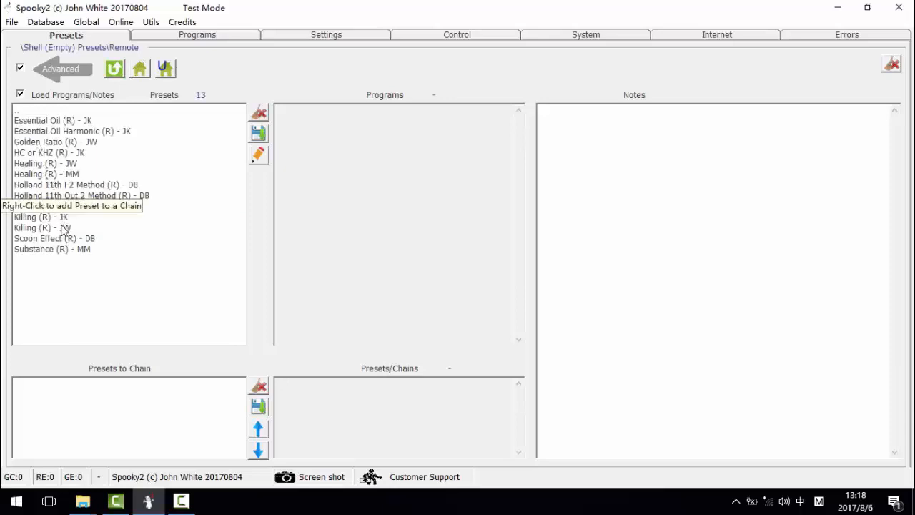
{"action": "left_click", "coordinate": [41, 227]}
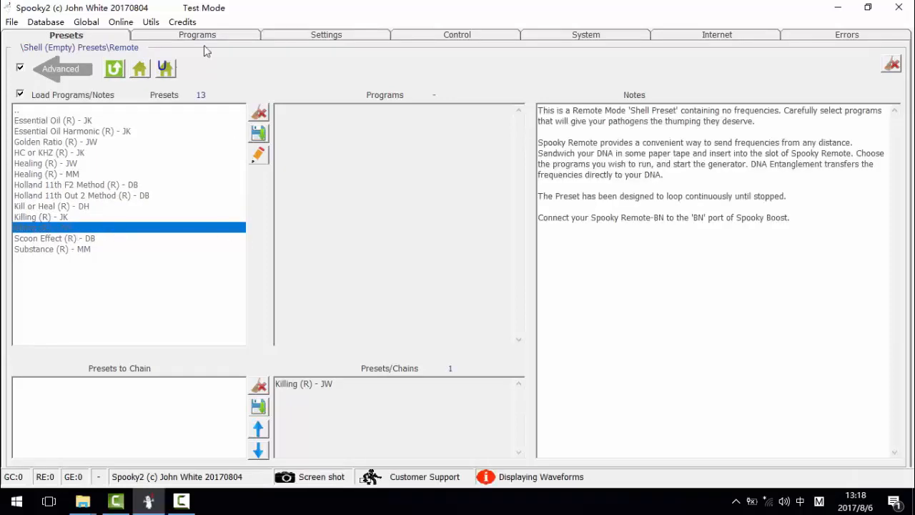
{"action": "left_click", "coordinate": [195, 34]}
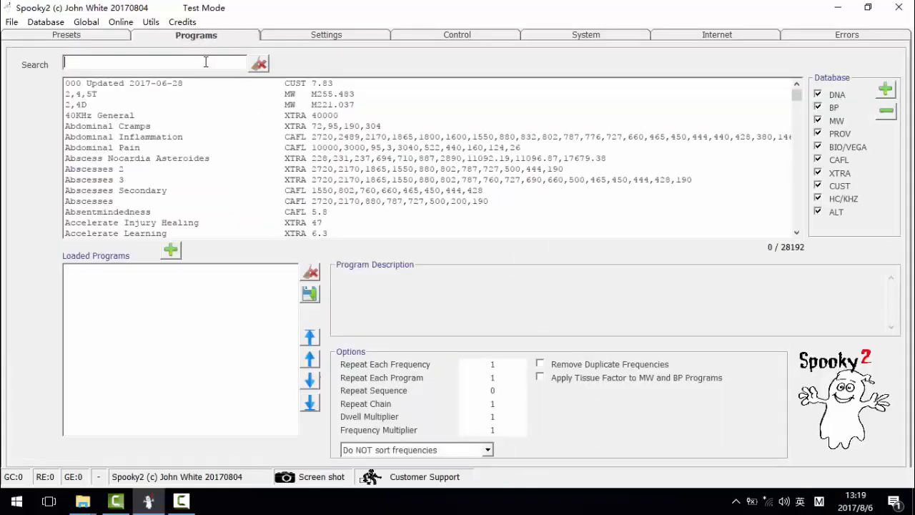
Step: Search for Botulinum and add the Botulinum program to the loaded preset
{"action": "type", "text": "Botulinu"}
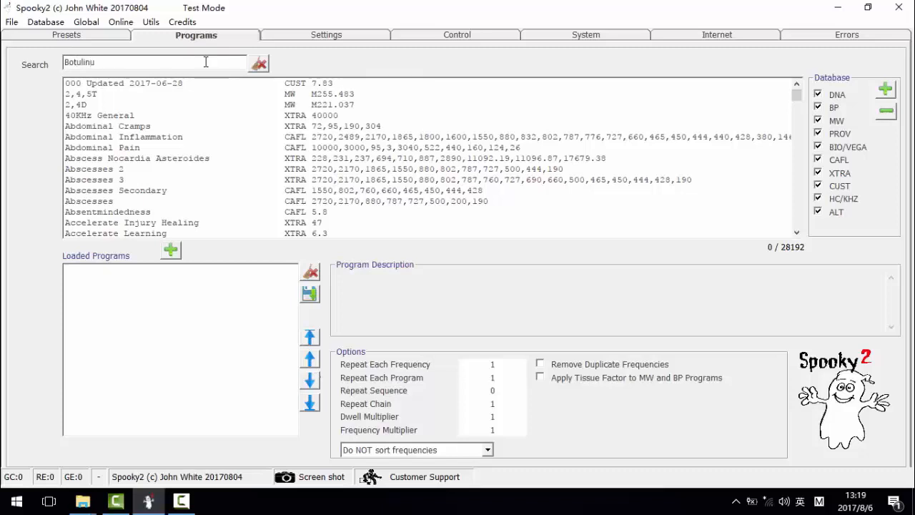
{"action": "type", "text": "m"}
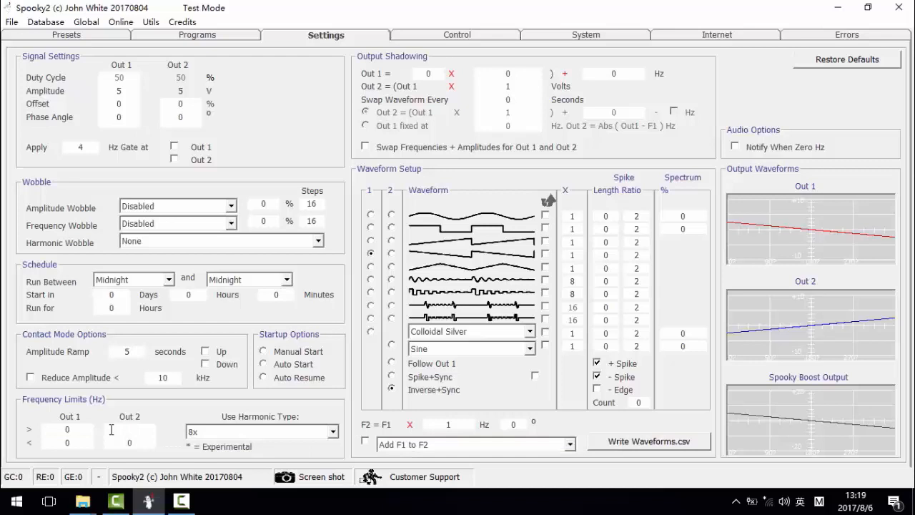
Step: Limit Out 2 frequencies to between 76000 Hz and 880000 Hz
{"action": "type", "text": "88"}
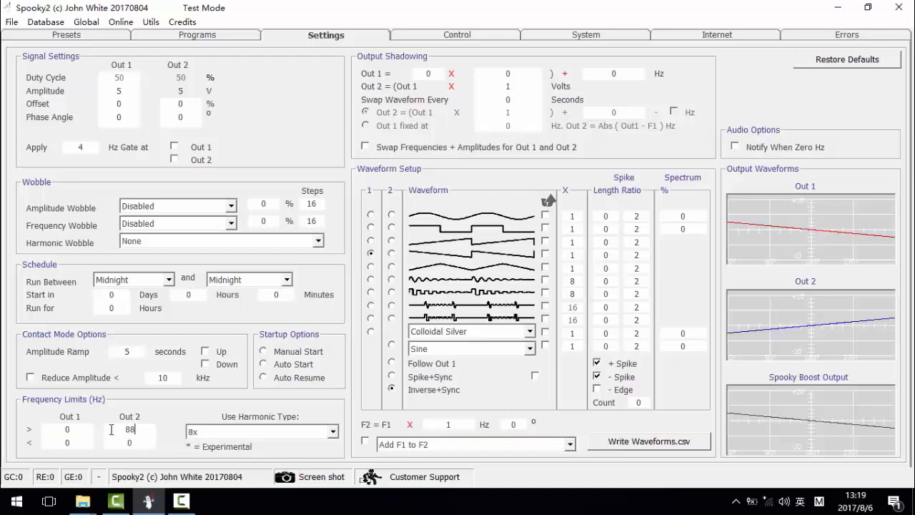
{"action": "type", "text": "880000"}
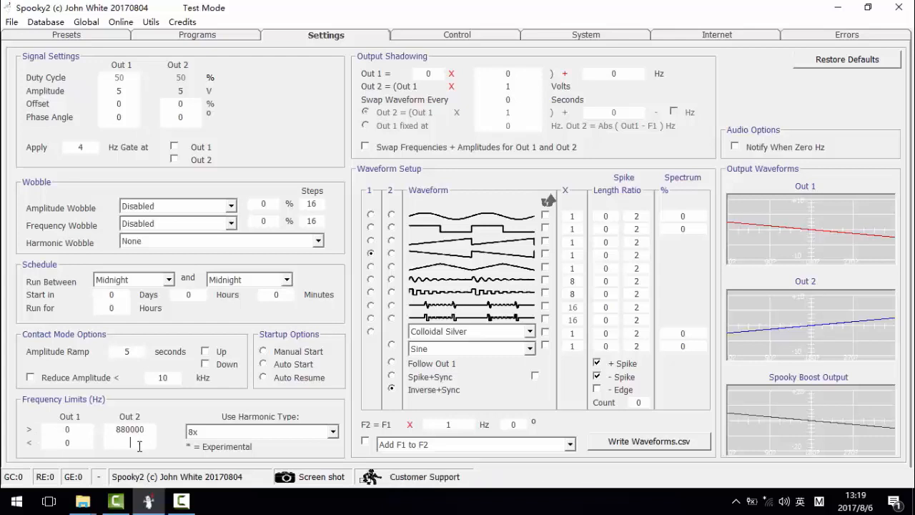
{"action": "type", "text": "76000"}
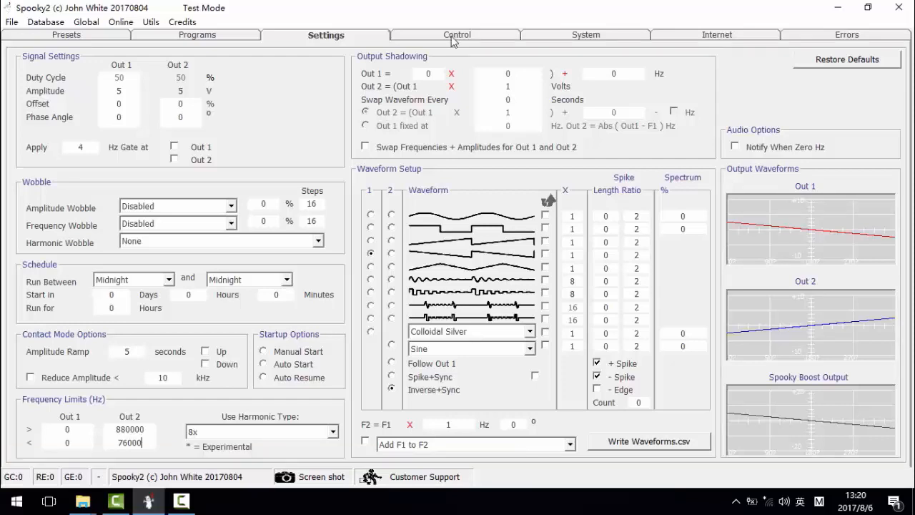
Step: Allow generator overwrites and load the Killing (R) - JW preset with Botulinum onto generator 2
{"action": "left_click", "coordinate": [455, 35]}
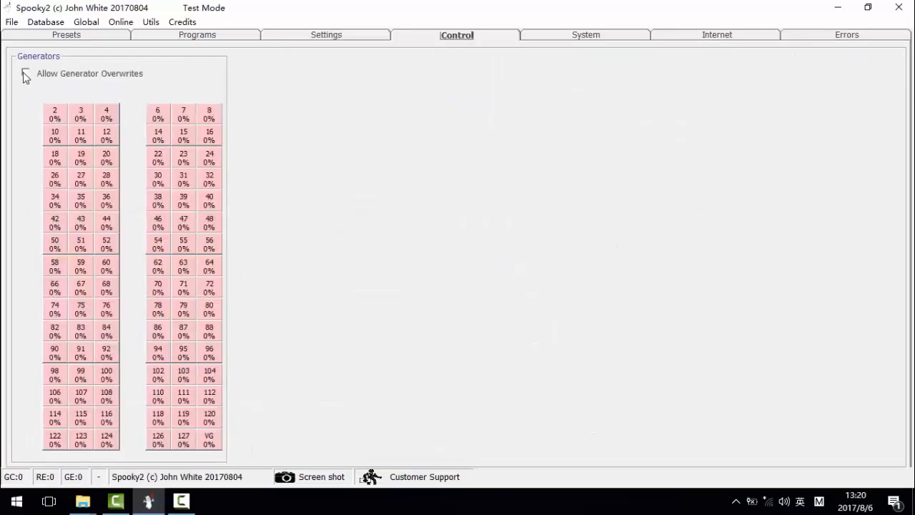
{"action": "left_click", "coordinate": [26, 74]}
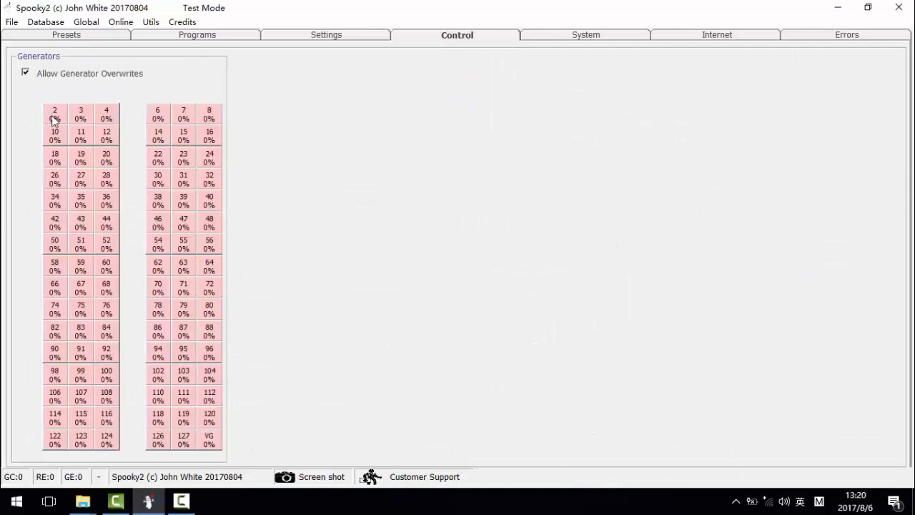
{"action": "left_click", "coordinate": [51, 113]}
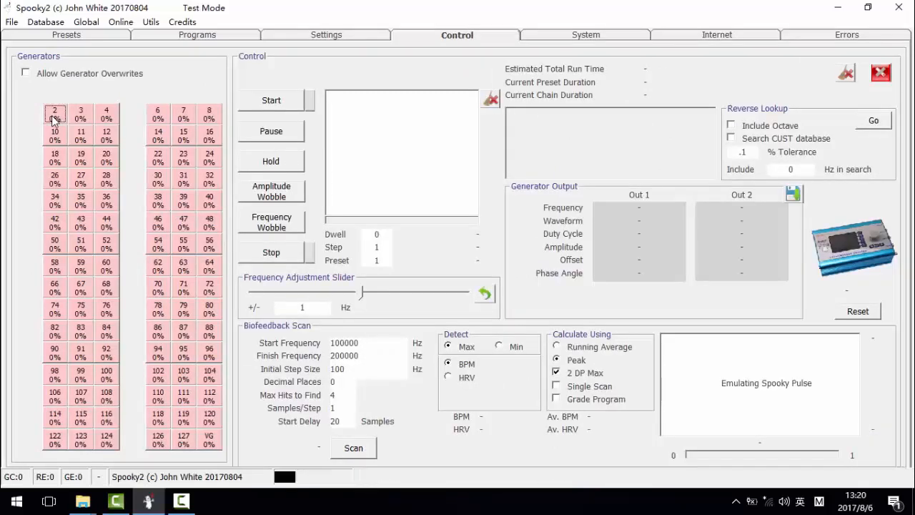
{"action": "left_click", "coordinate": [54, 113]}
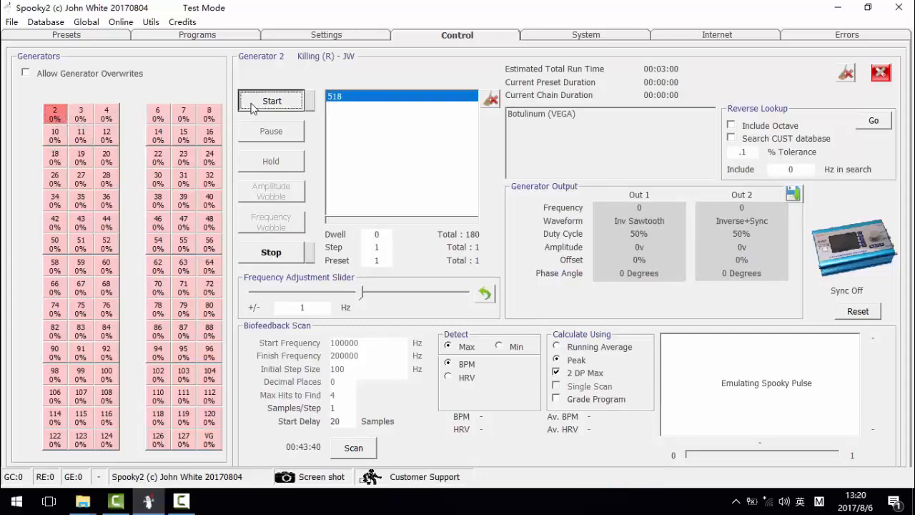
Step: Start generator 2 so Botulinum runs, Out 1 at 518 Hz and Out 2 at 265216 Hz
{"action": "left_click", "coordinate": [272, 100]}
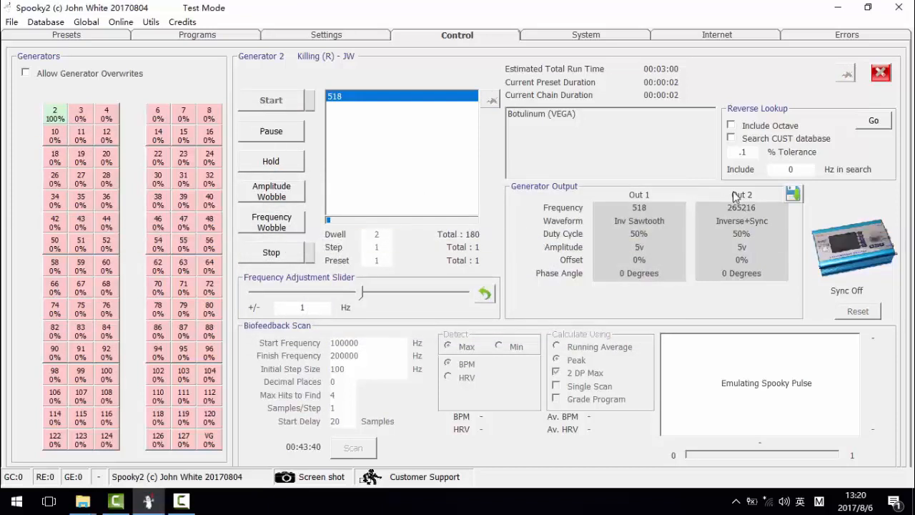
{"action": "mouse_move", "coordinate": [740, 217]}
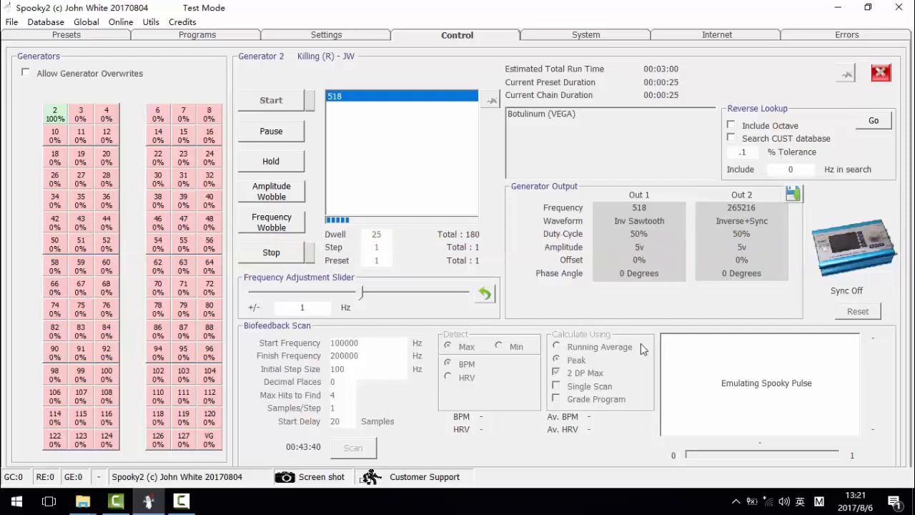
{"action": "mouse_move", "coordinate": [641, 363]}
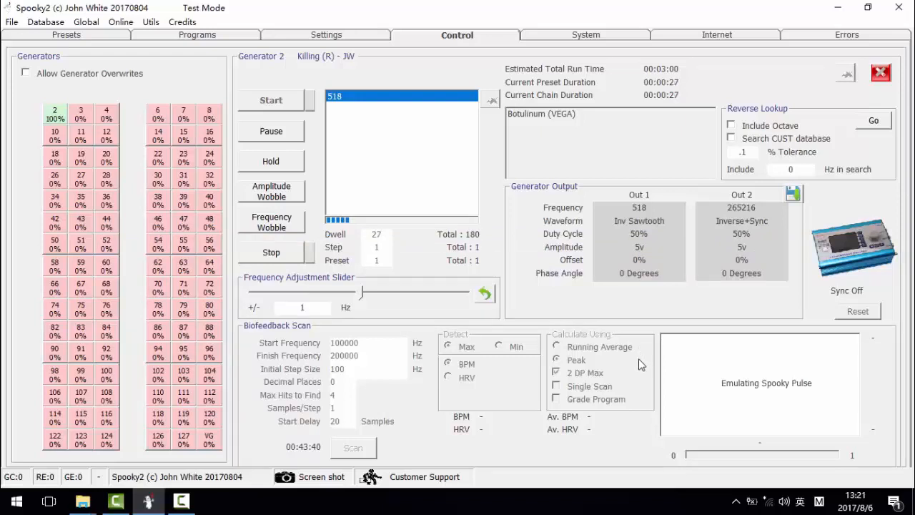